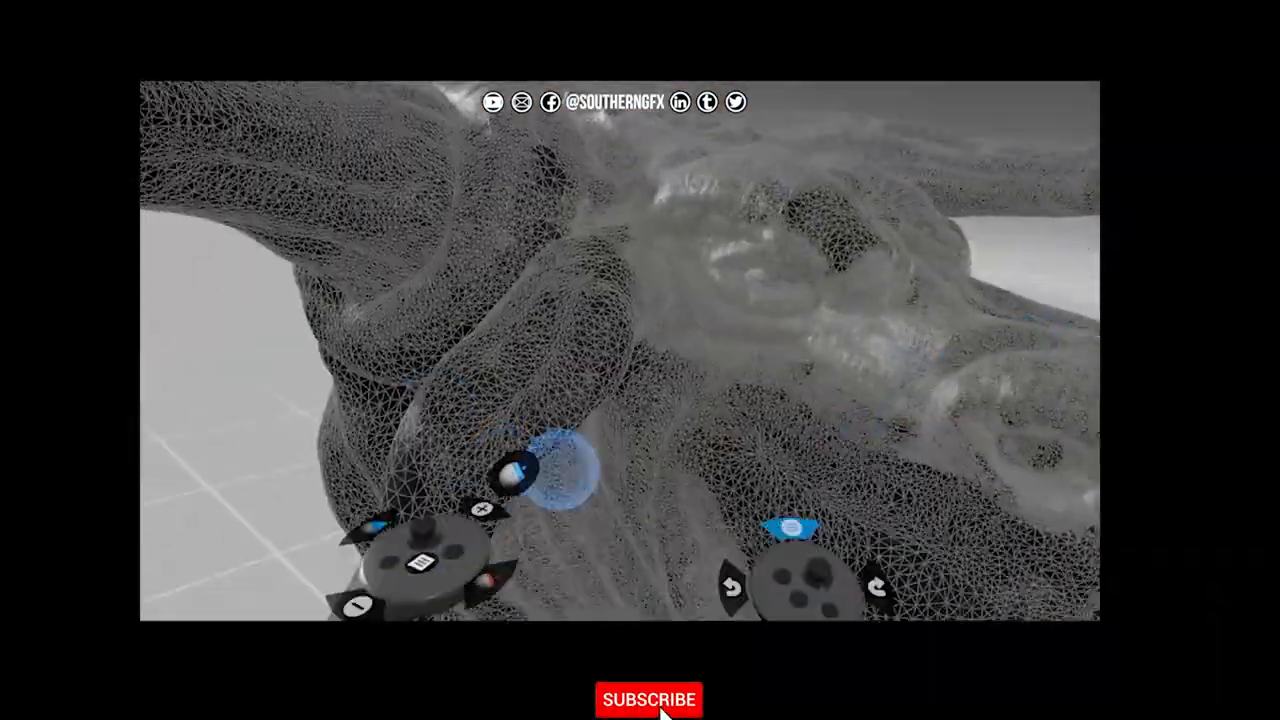
Browse the context-menu materials, then show the File menu with Save as, Quick save and Export.
click(648, 700)
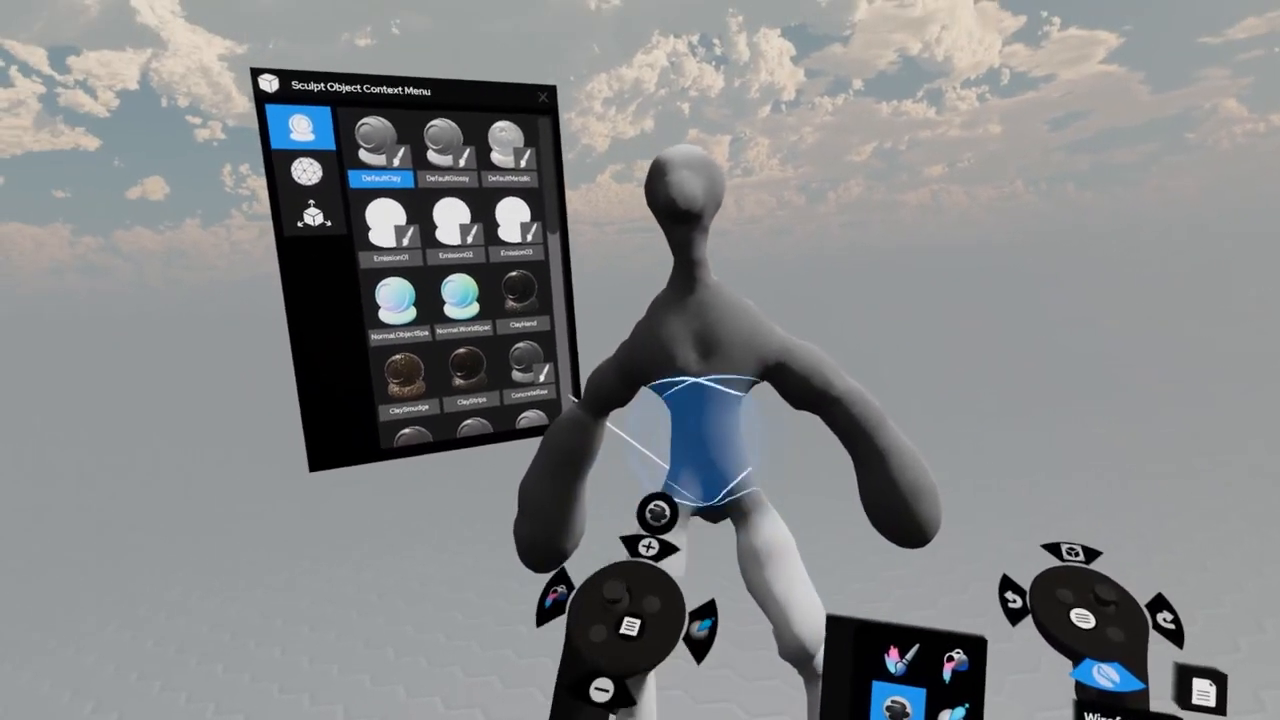
click(308, 176)
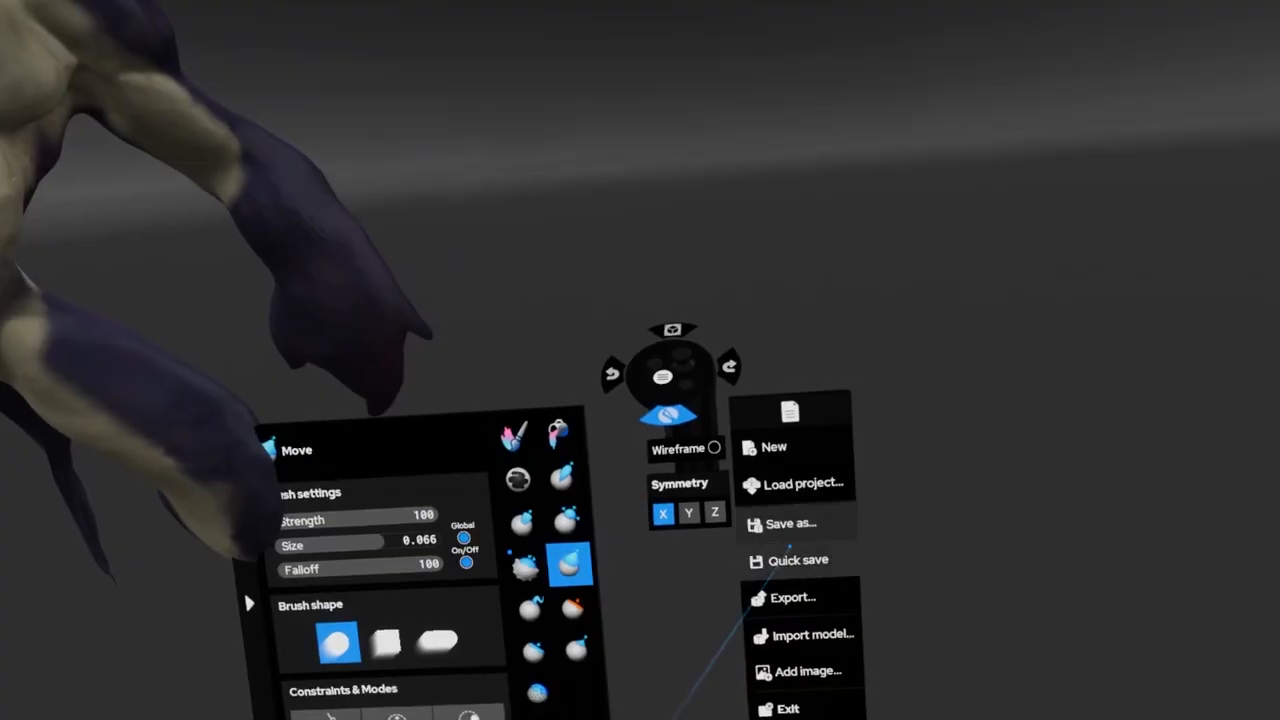
click(792, 596)
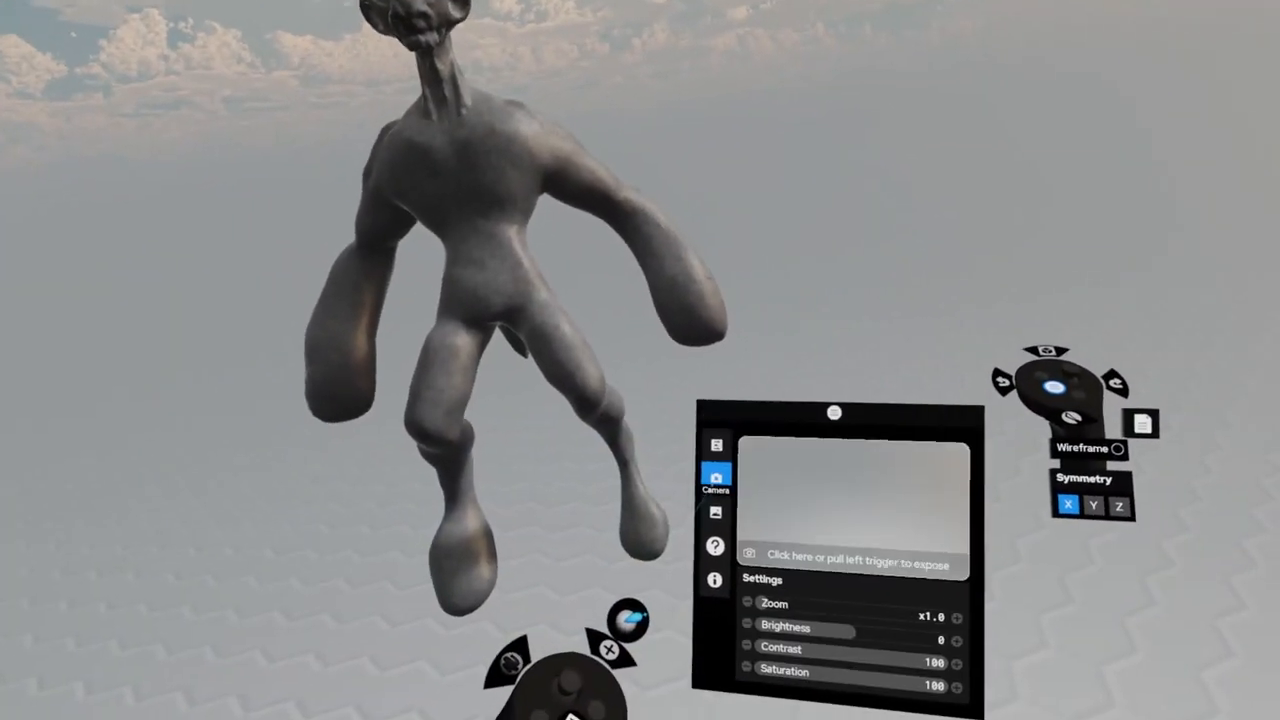
click(716, 512)
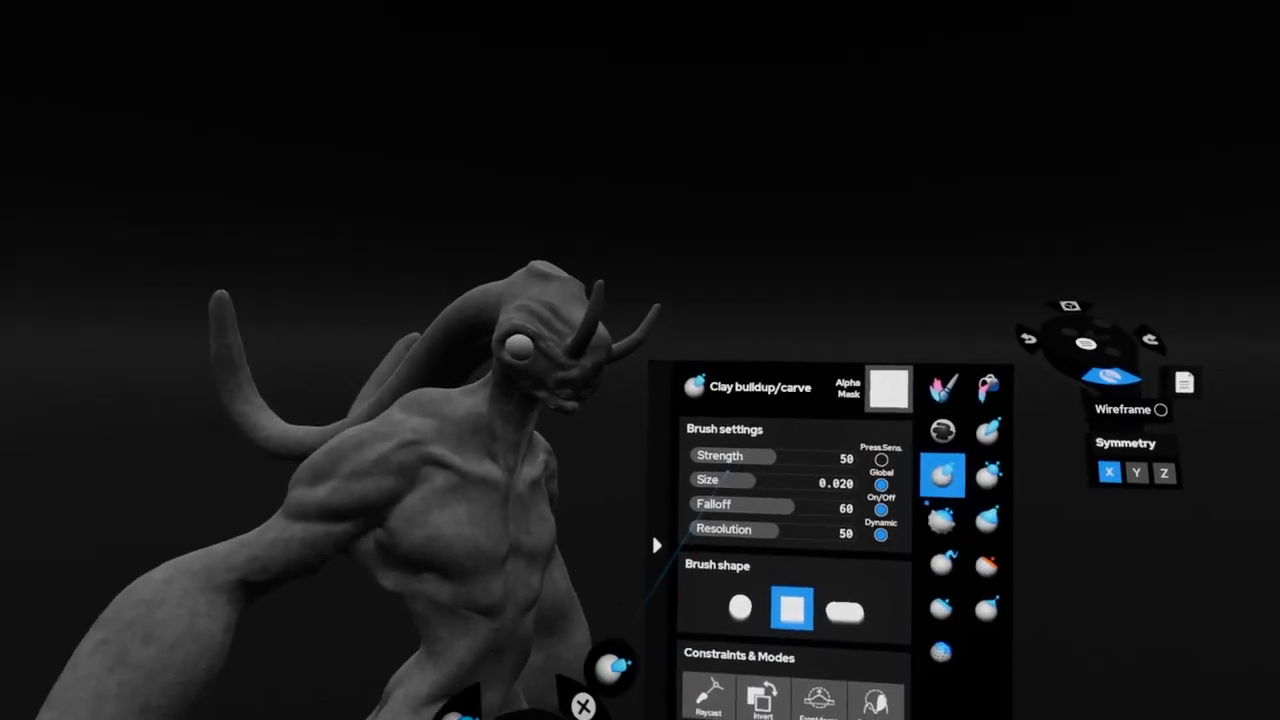
Fill the whole horned creature with a near-black base colour using the Paint bucket.
click(888, 388)
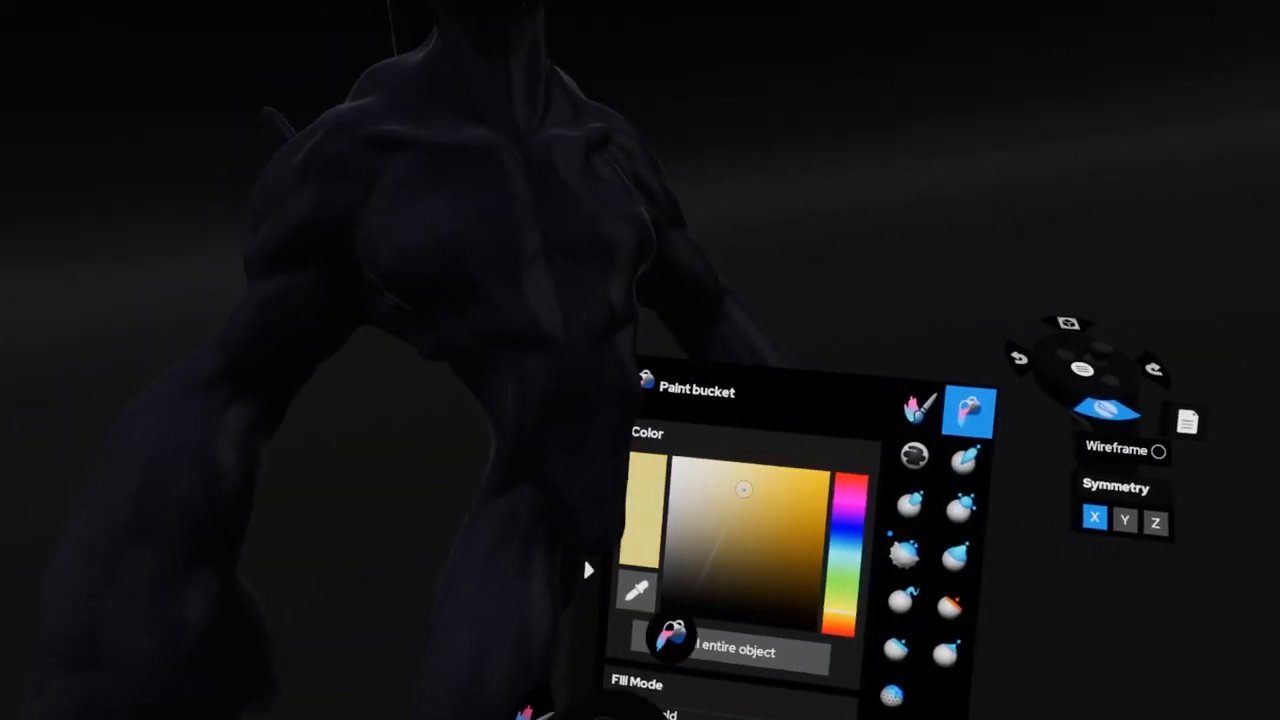
click(926, 144)
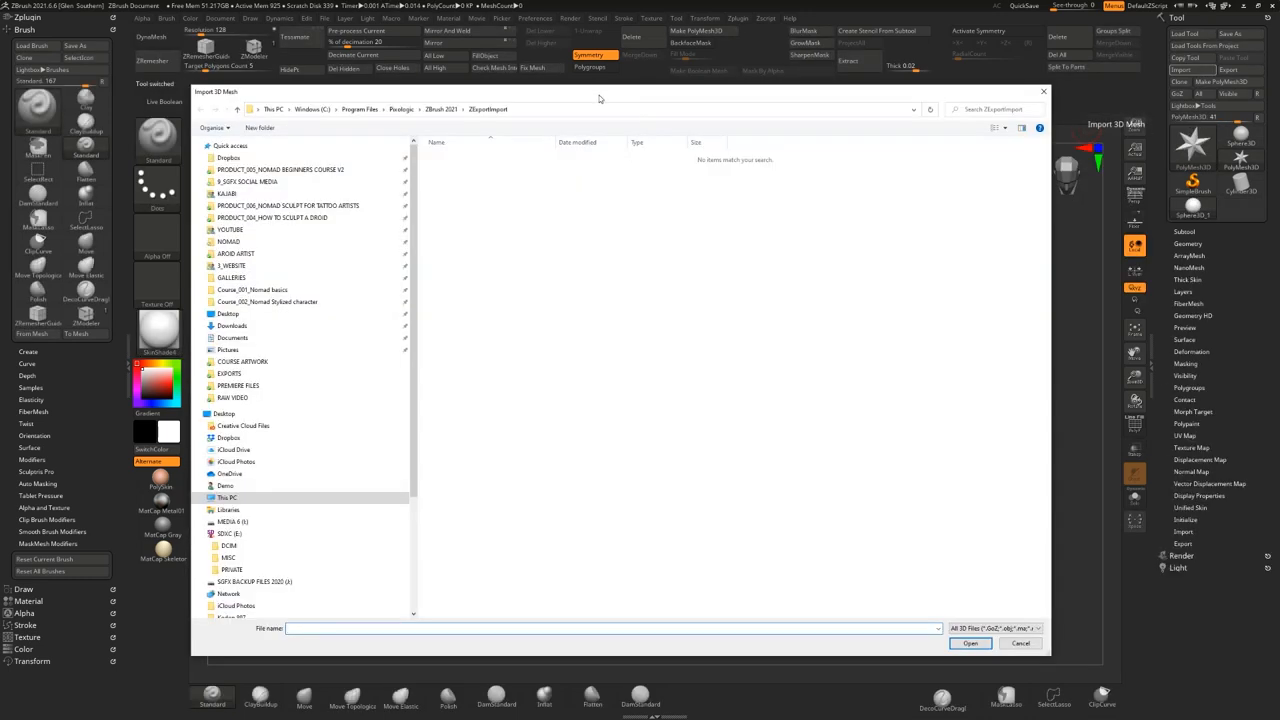
Start Import 3D Mesh from the Tool palette to reach the import file browser.
click(968, 644)
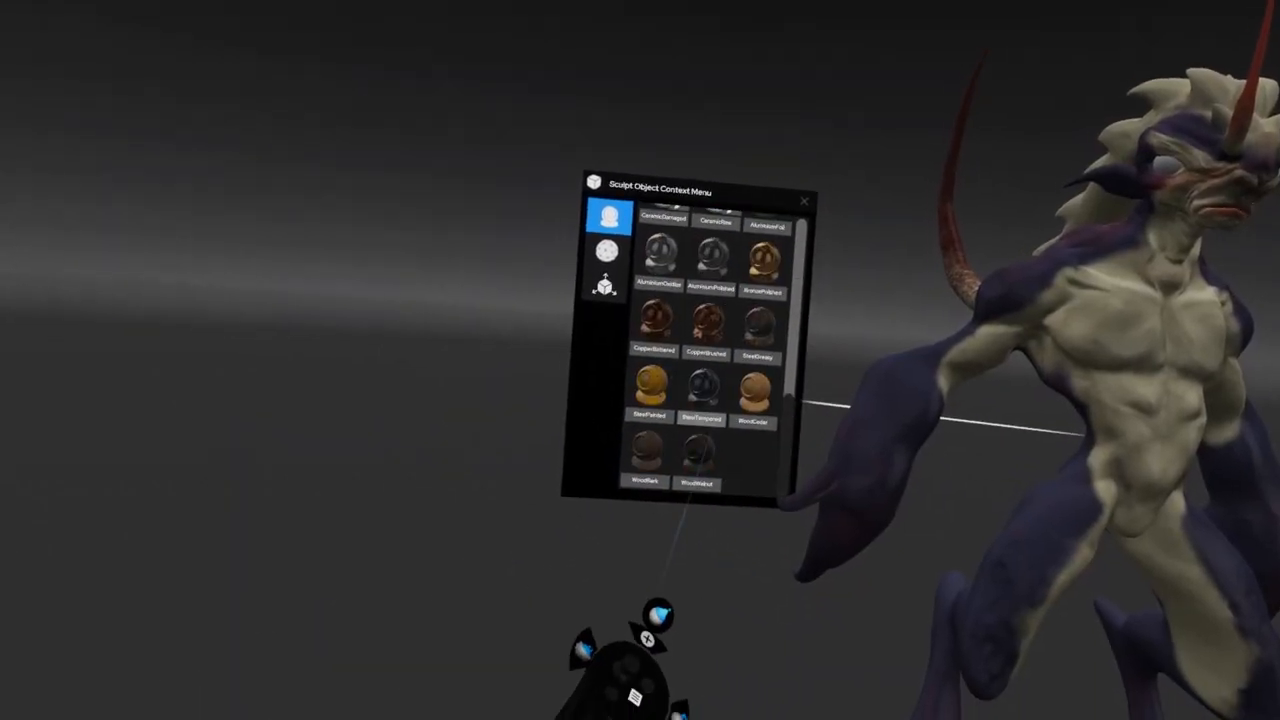
Apply the gold metallic material swatch to the whole creature.
click(760, 320)
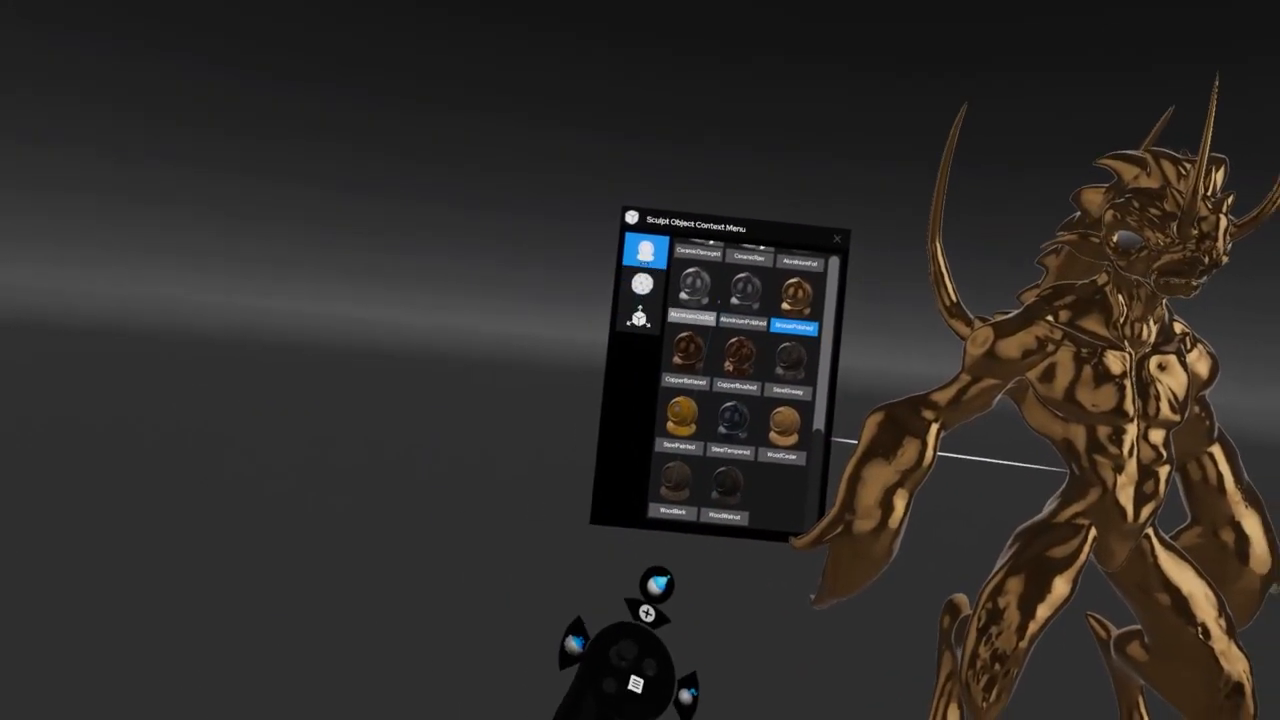